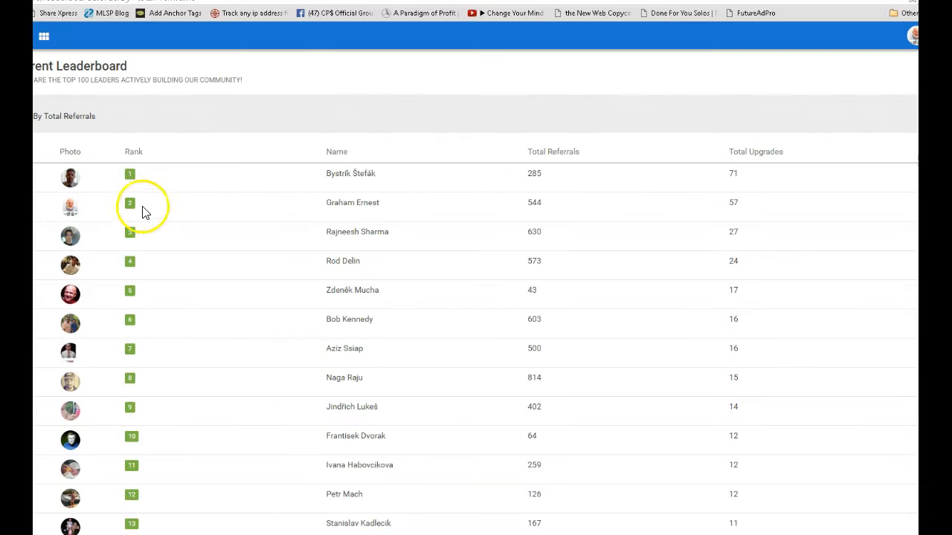
mouse_move(751, 203)
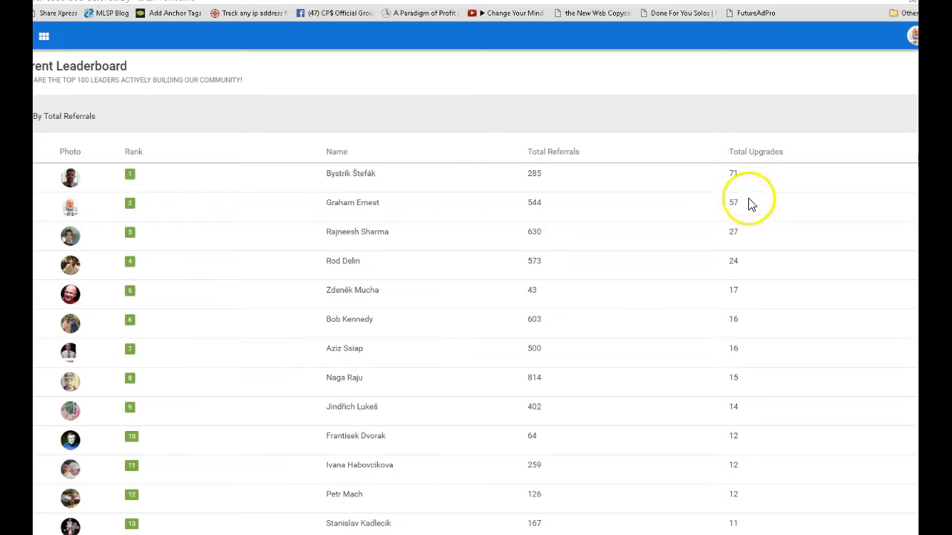
mouse_move(232, 212)
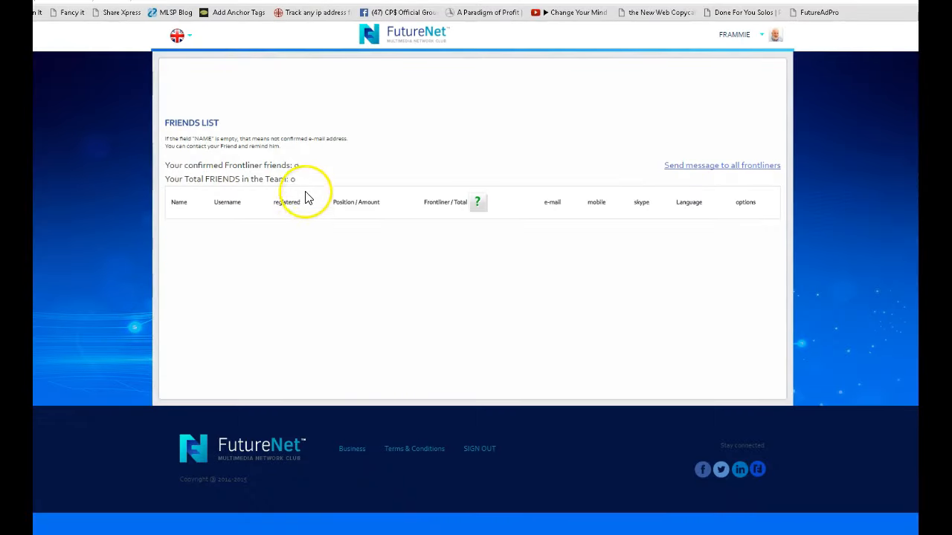
mouse_move(323, 258)
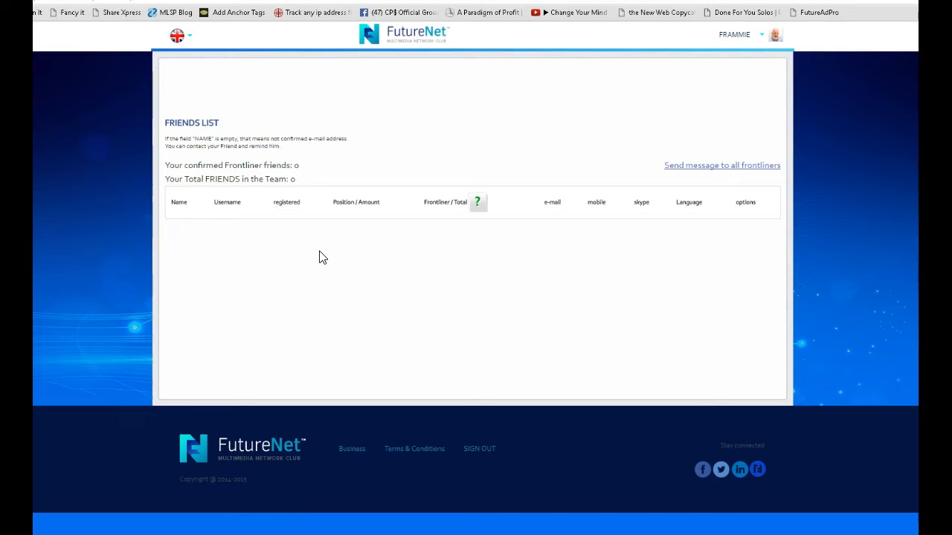
left_click(585, 288)
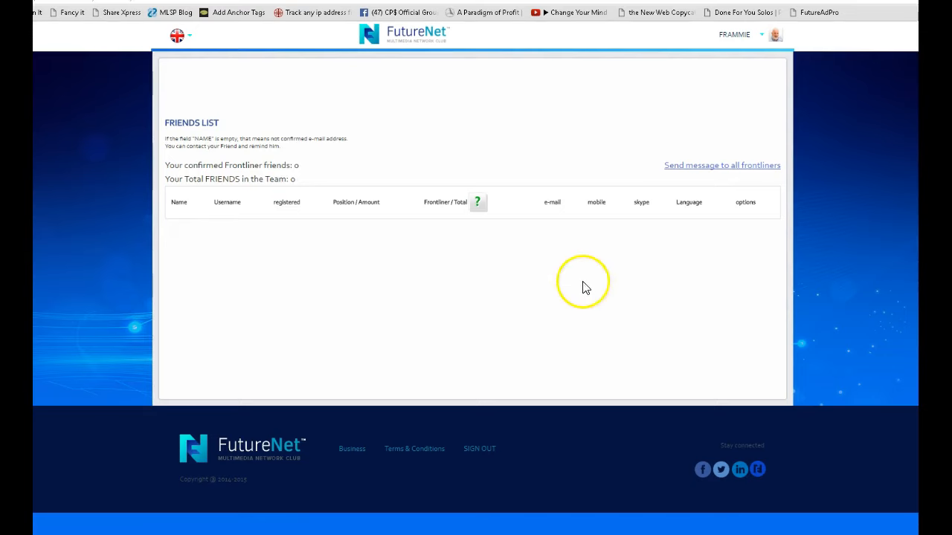
left_click(165, 8)
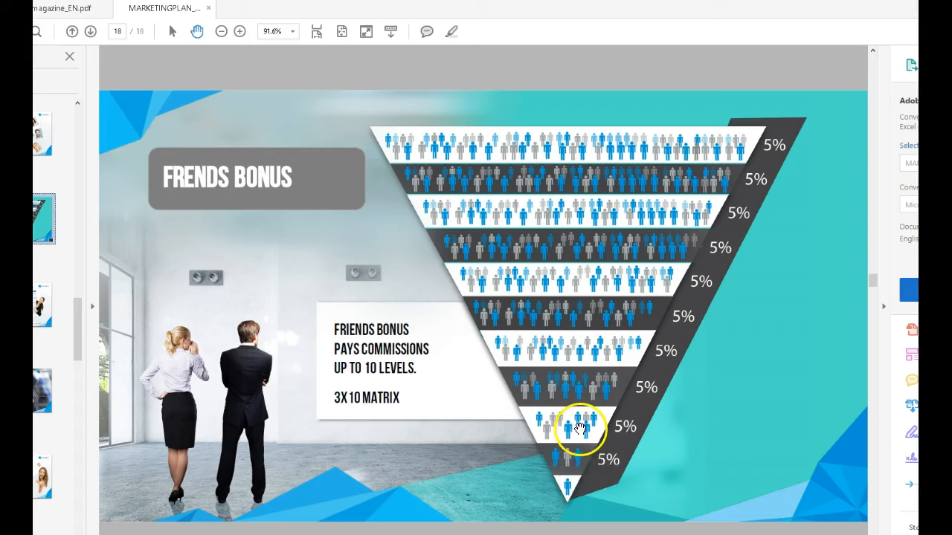
mouse_move(613, 326)
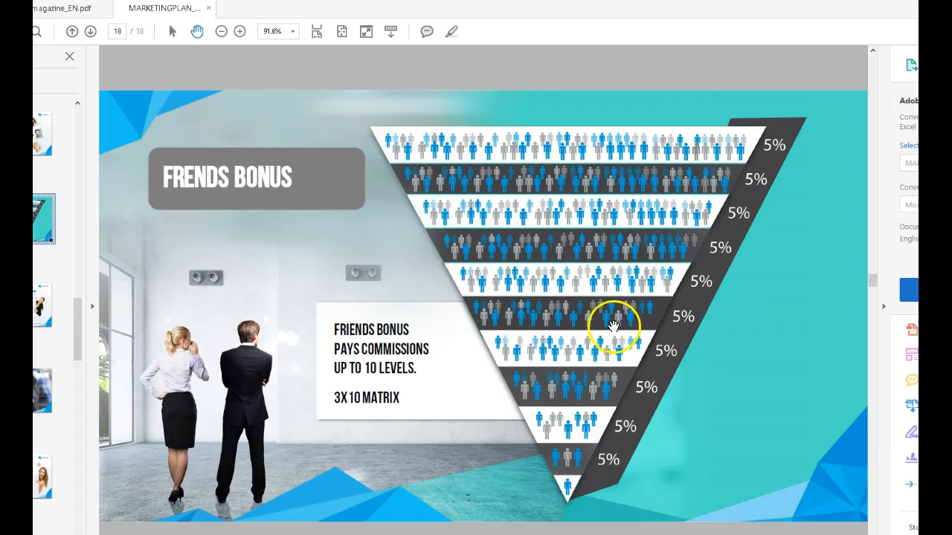
mouse_move(667, 169)
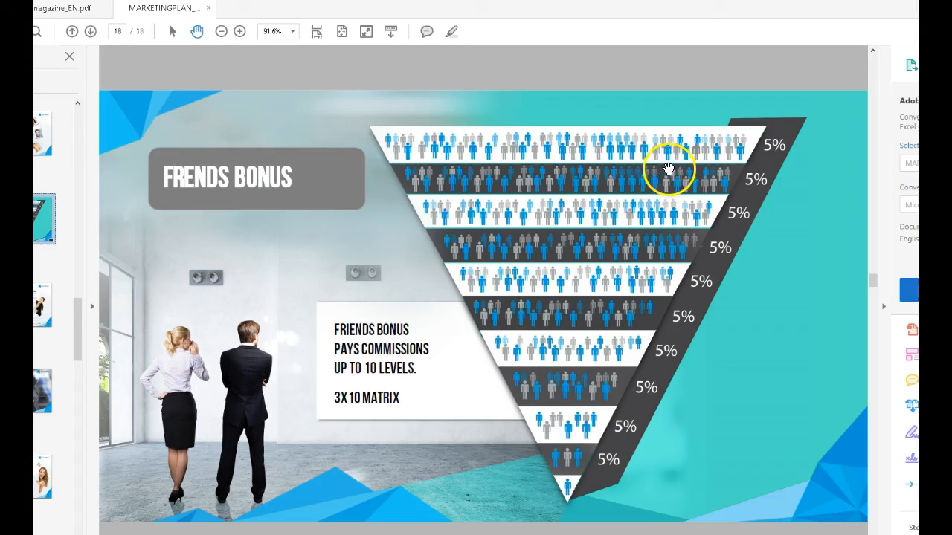
mouse_move(757, 179)
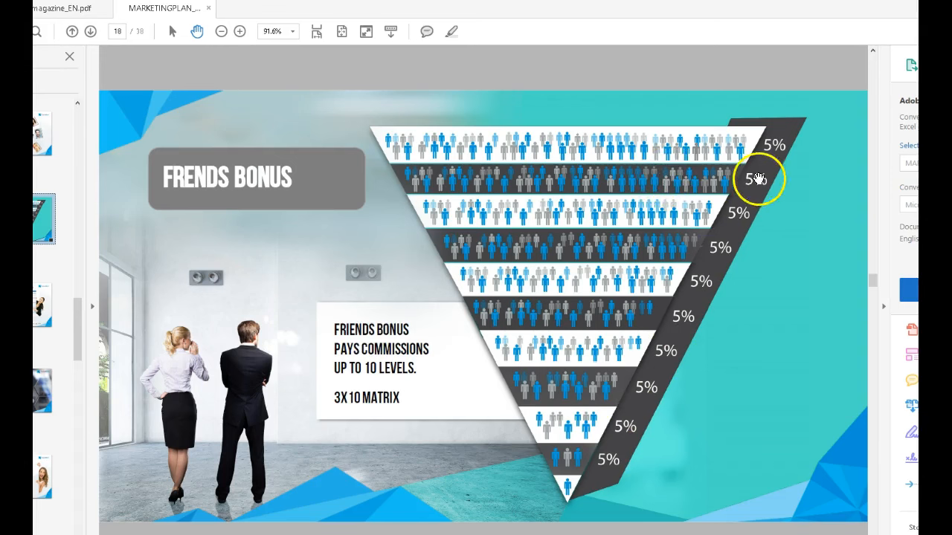